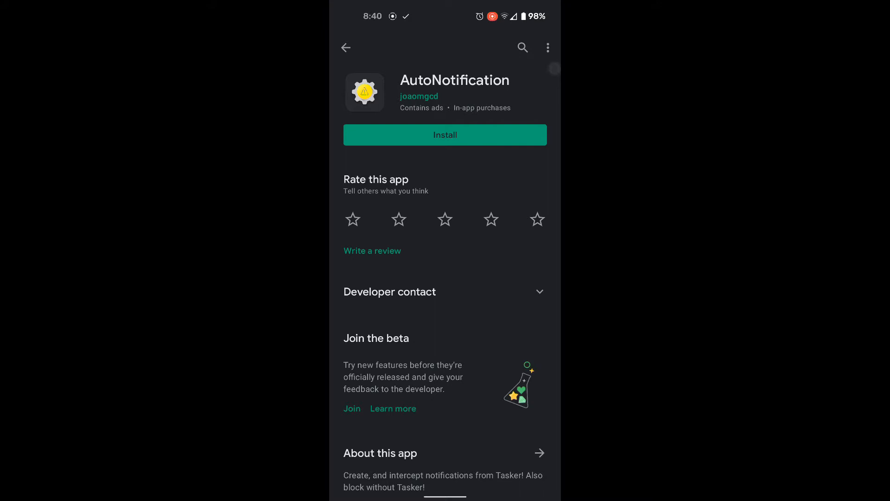
Step: Install AutoNotification from its Play Store page and launch it once the Open button appears
left_click(445, 134)
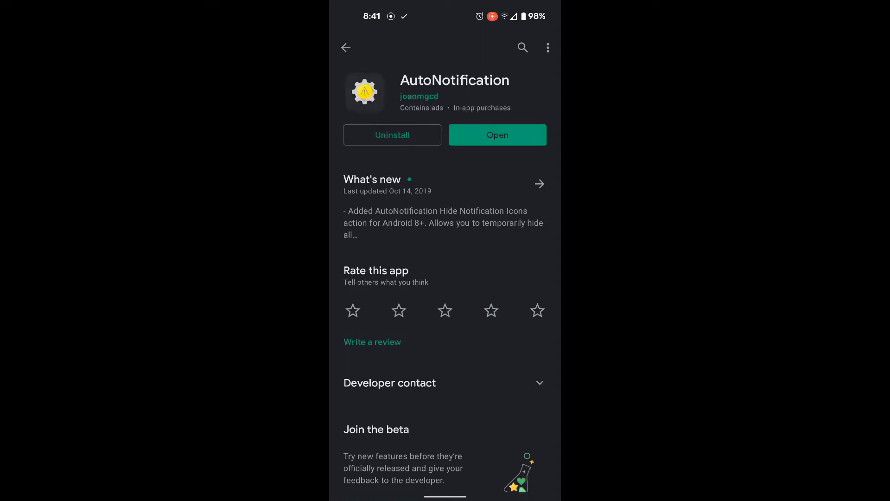
left_click(498, 135)
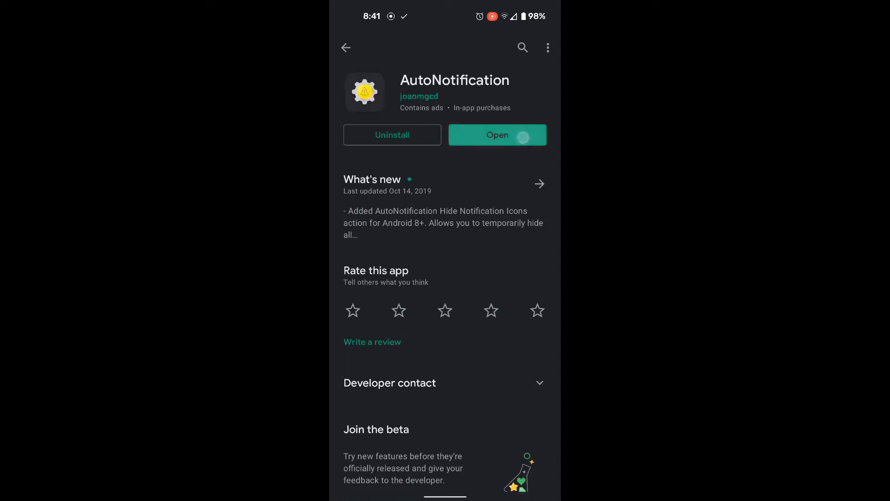
Step: Launch AutoNotification and allow its photos, media and files access request
left_click(497, 135)
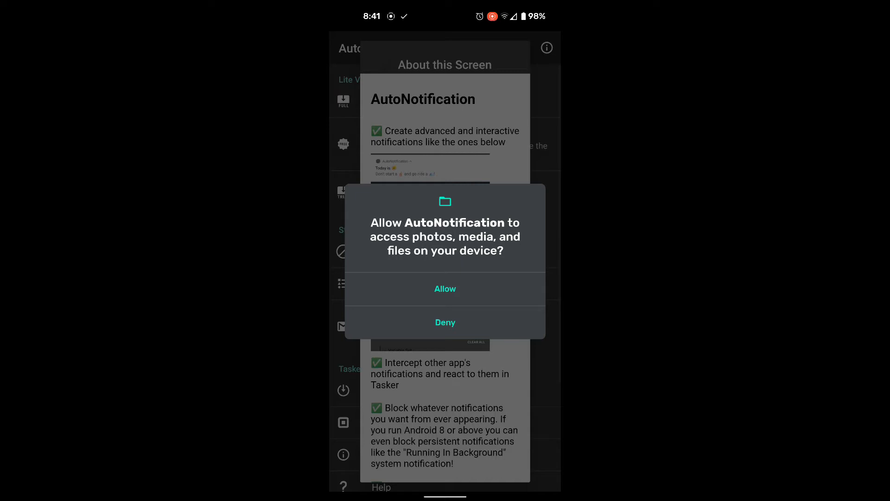
left_click(445, 289)
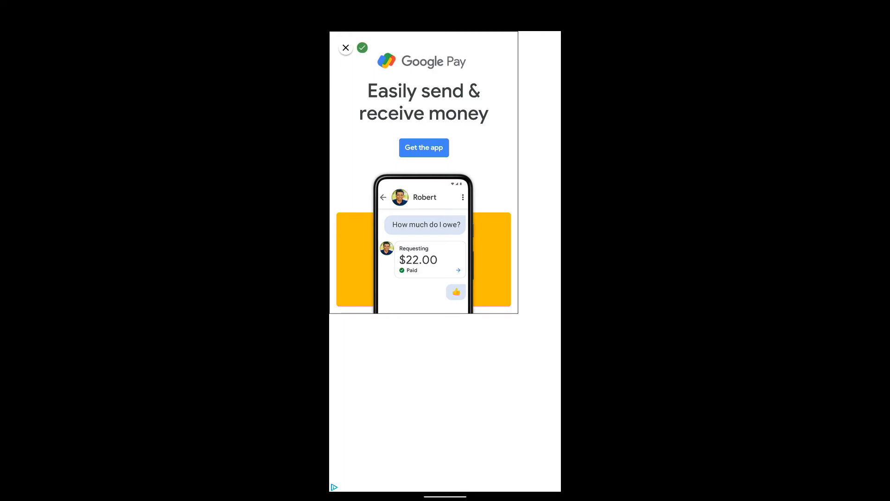
Step: Dismiss the ad, enter Notification Blocking and accept the intercept-service warning
left_click(346, 47)
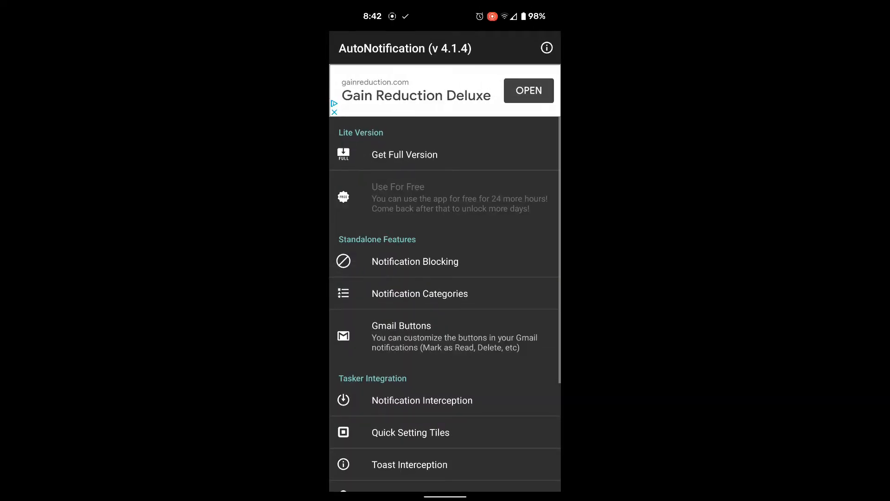
left_click(517, 326)
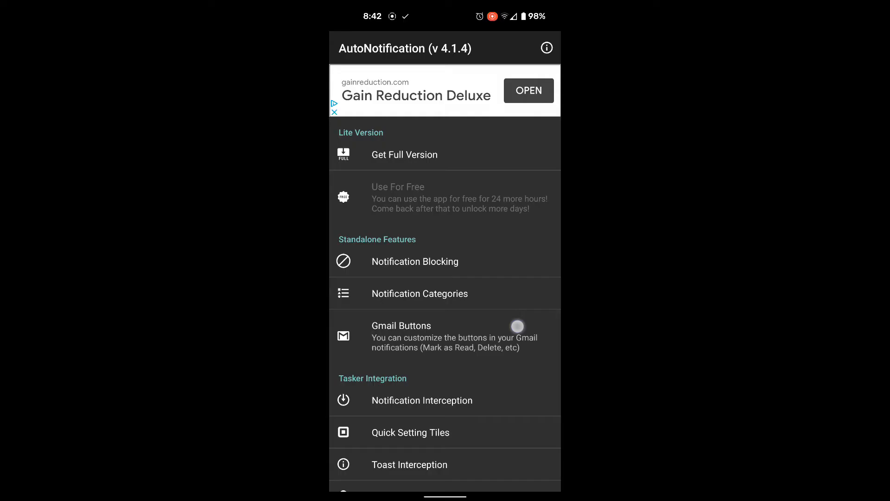
left_click(415, 261)
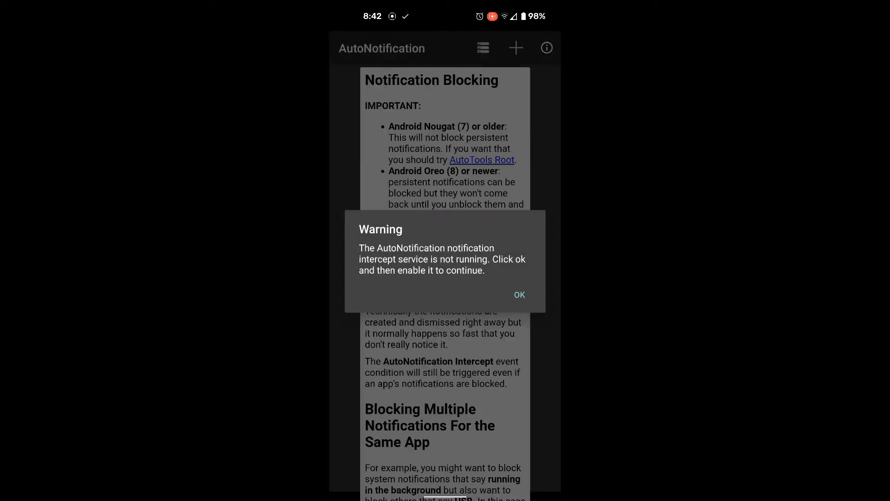
scroll("up", 3)
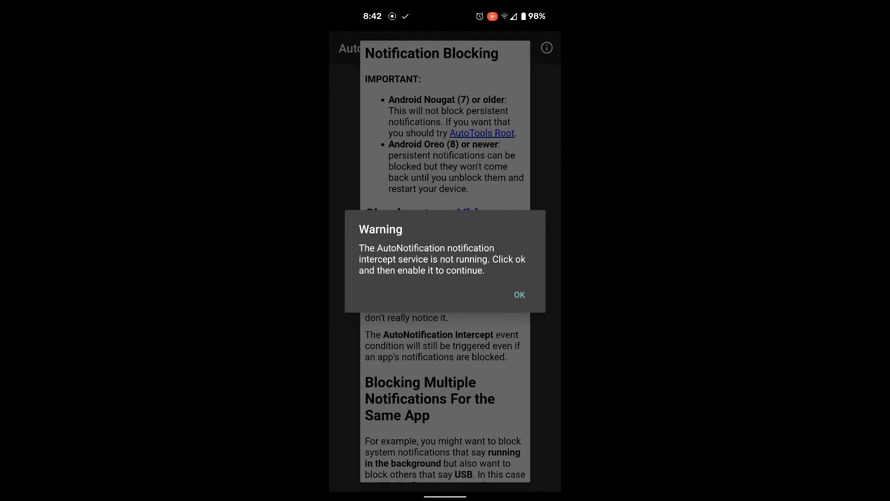
left_click(517, 295)
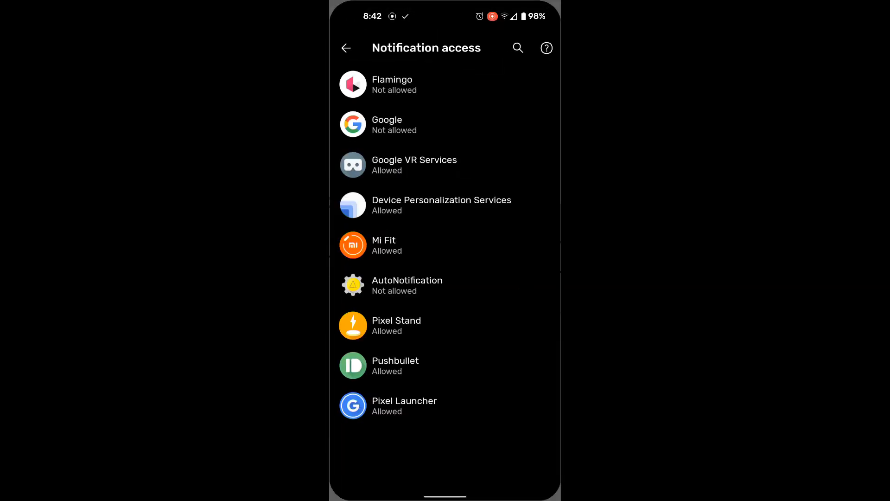
Step: Allow notification access for AutoNotification and dismiss the Info Always Available tip
left_click(407, 285)
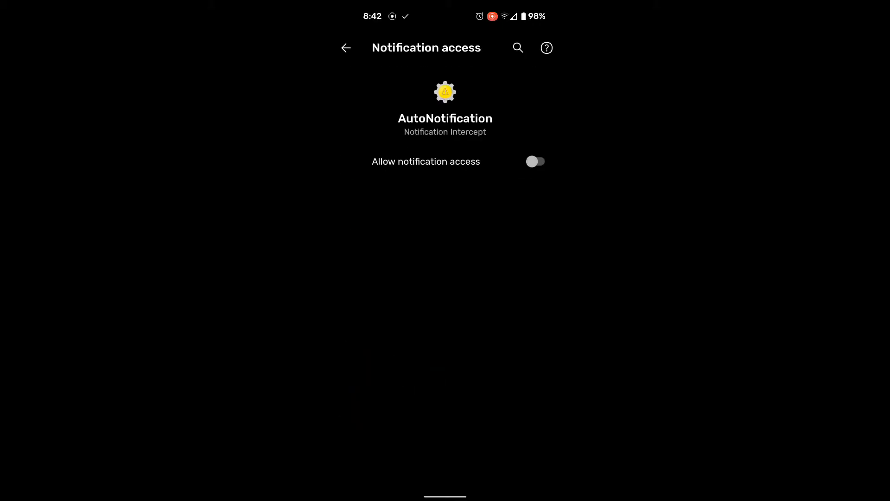
left_click(534, 162)
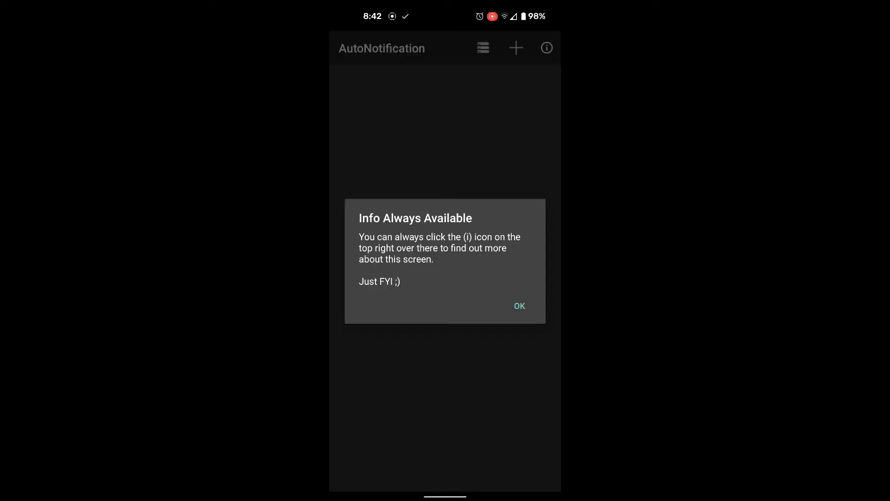
left_click(518, 305)
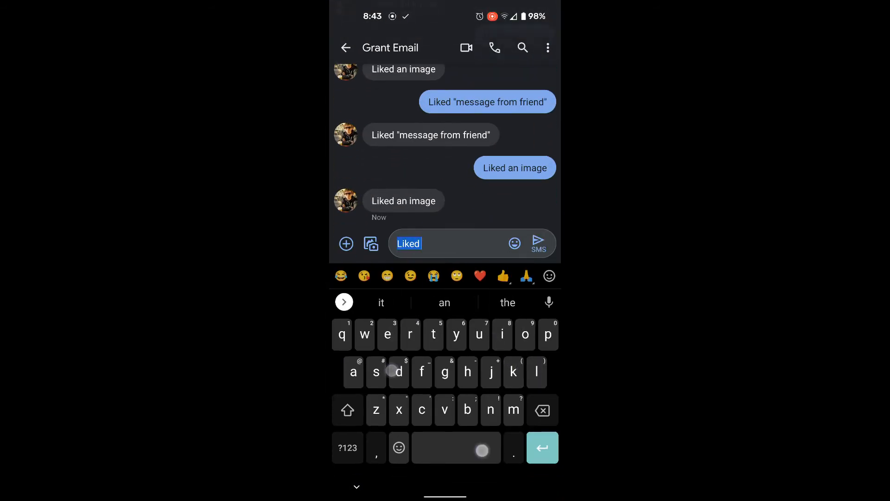
Step: Send the test text 'Liked an image' in the Messages conversation
type("an image")
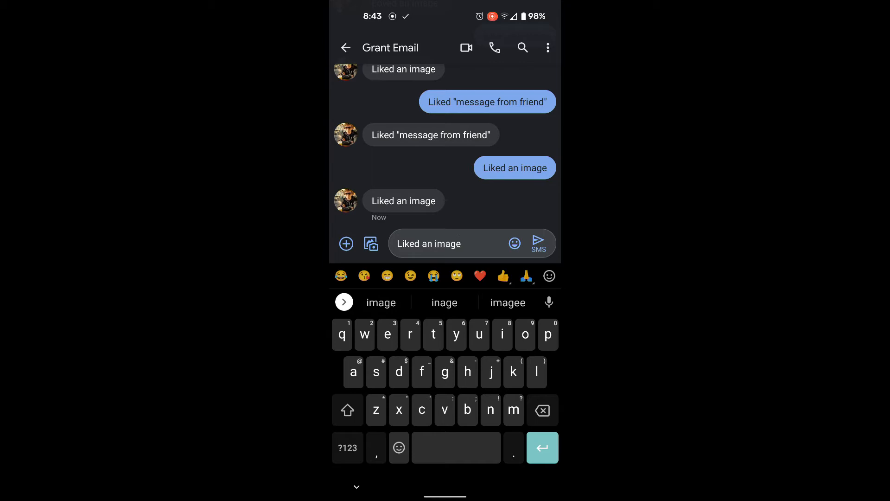
key("Home")
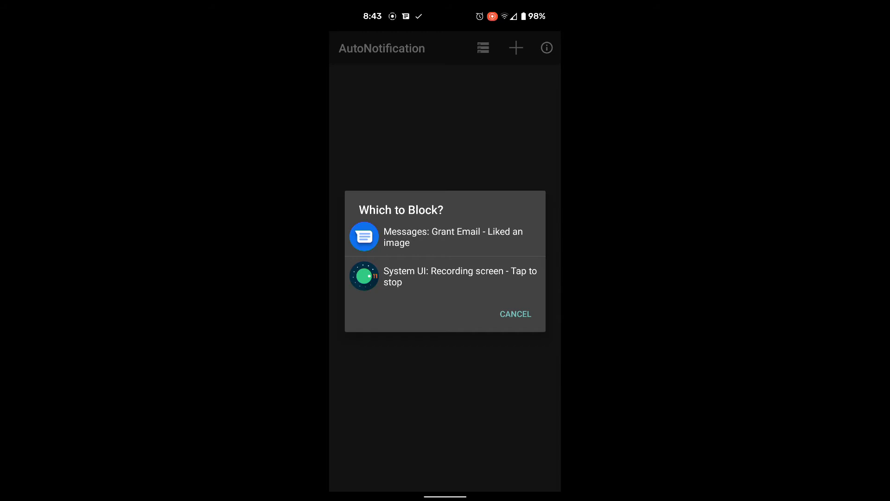
Step: Pick the Messages 'Liked an image' entry in the Which to Block? list
left_click(437, 237)
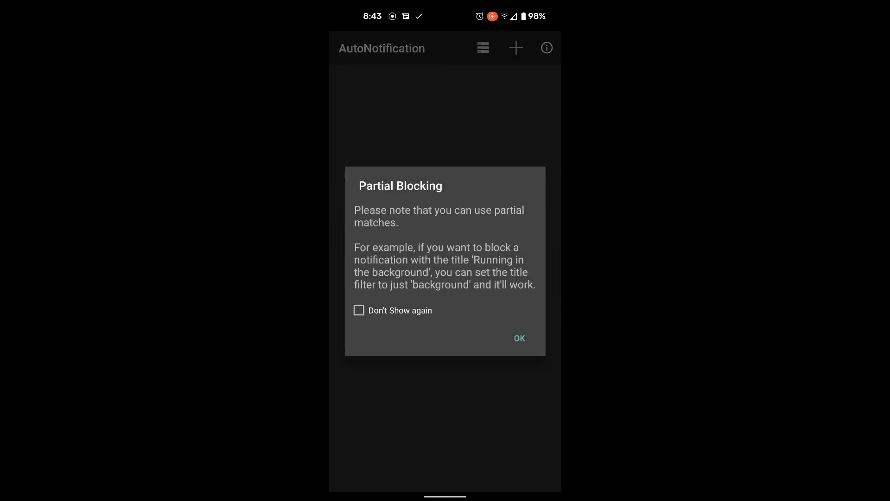
Step: Save the Messages block rule with Filter Text 'Liked an image', accepting the partial-match and persistent-notification notes
left_click(518, 338)
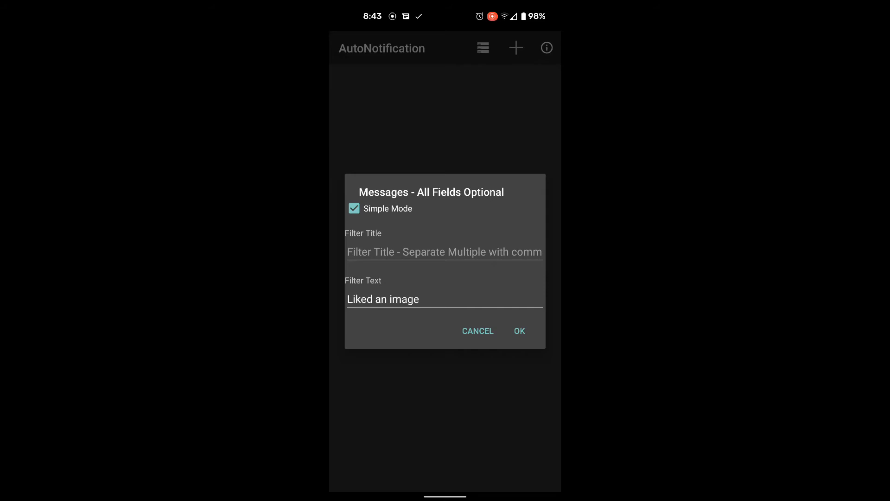
left_click(518, 330)
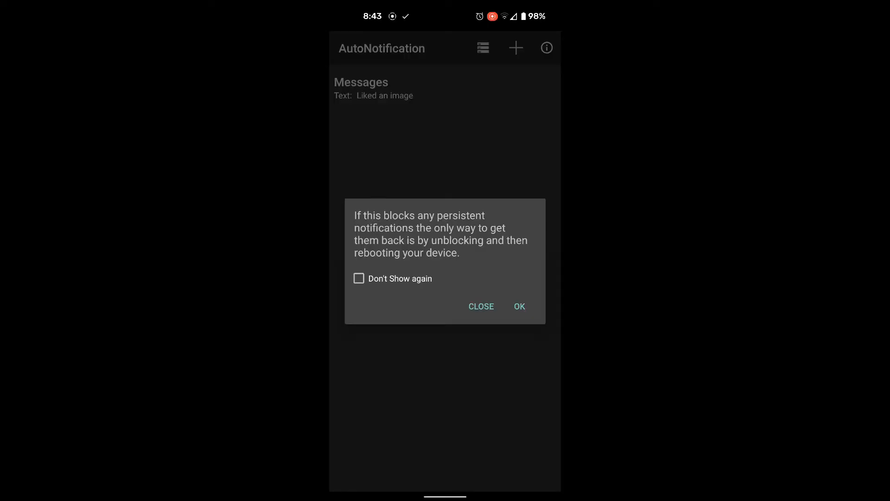
left_click(518, 306)
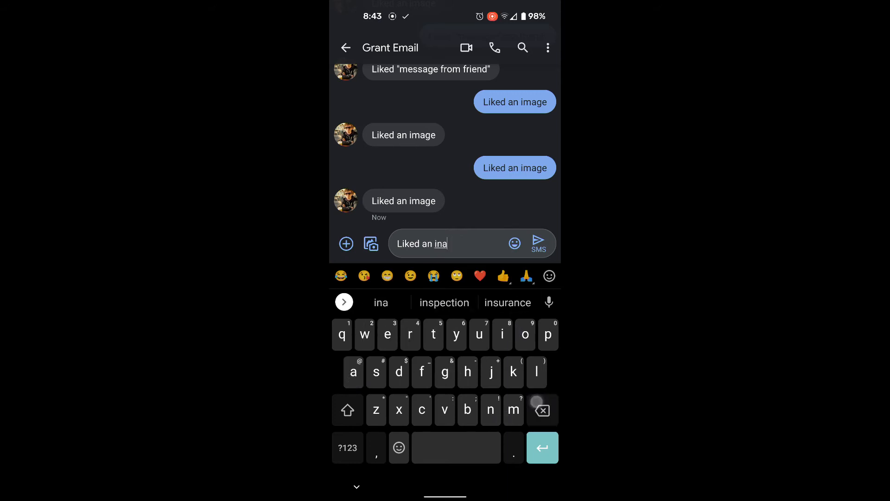
Step: Send a second 'Liked an image' test text and return to the home screen
type("ge")
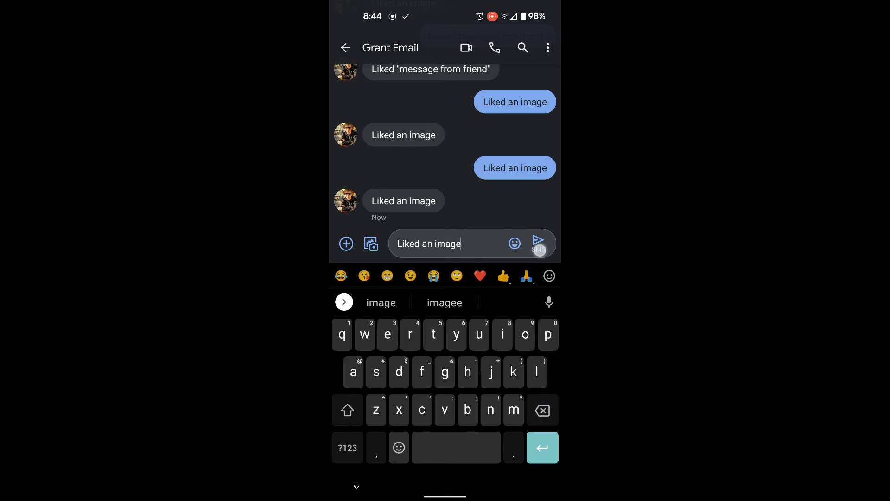
key("Home")
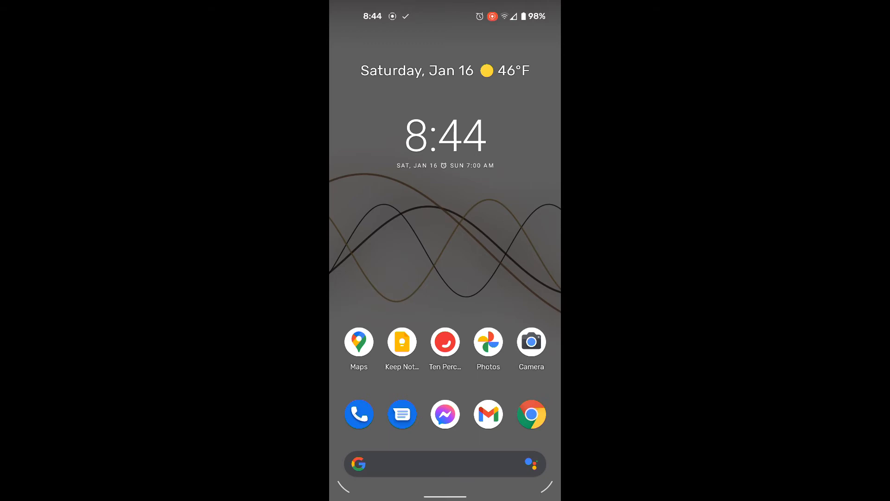
Step: Reopen AutoNotification from the home screen
left_click(401, 413)
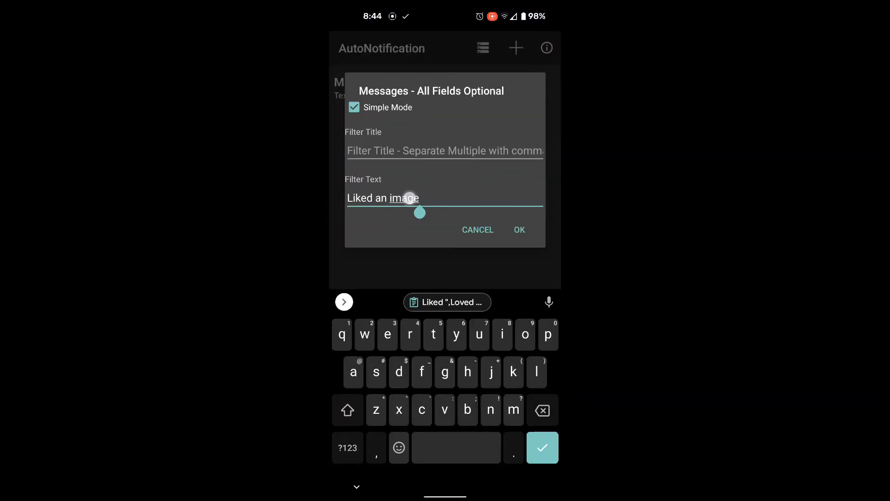
Step: Save the Messages rule filtering Liked, Loved and Laughed at phrases with their 'an image' variants, accepting the warning
double_click(383, 198)
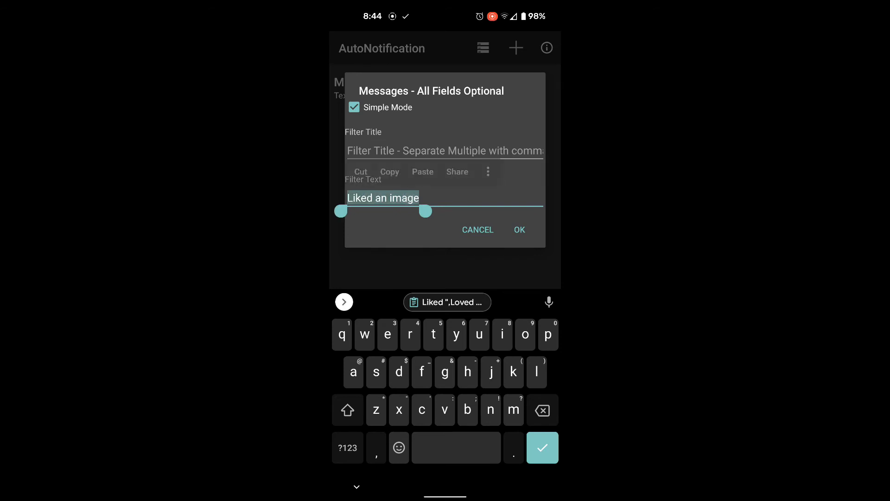
left_click(518, 230)
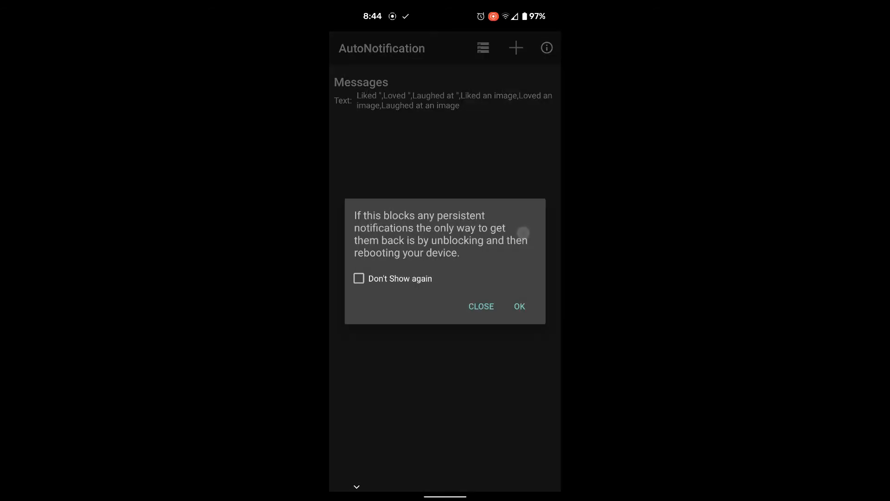
left_click(519, 306)
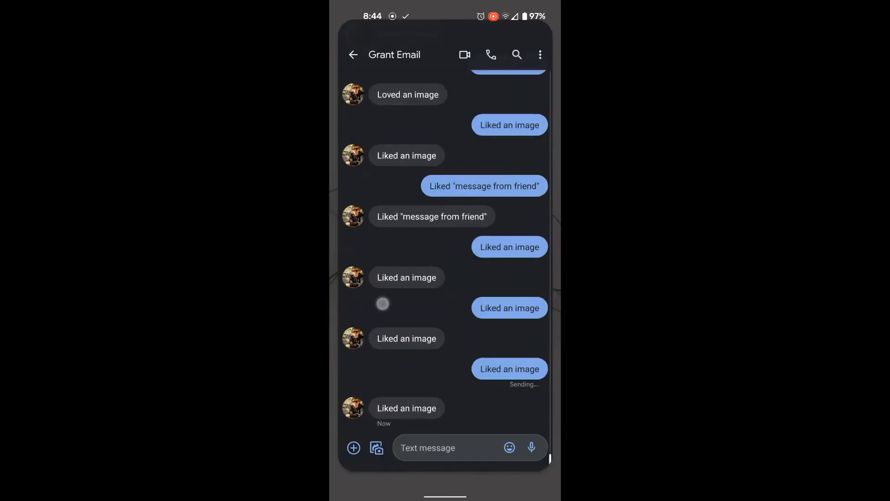
Step: Start a 'Liked' reaction test reply in Messages, then bring AutoNotification up from Recents
type("Like")
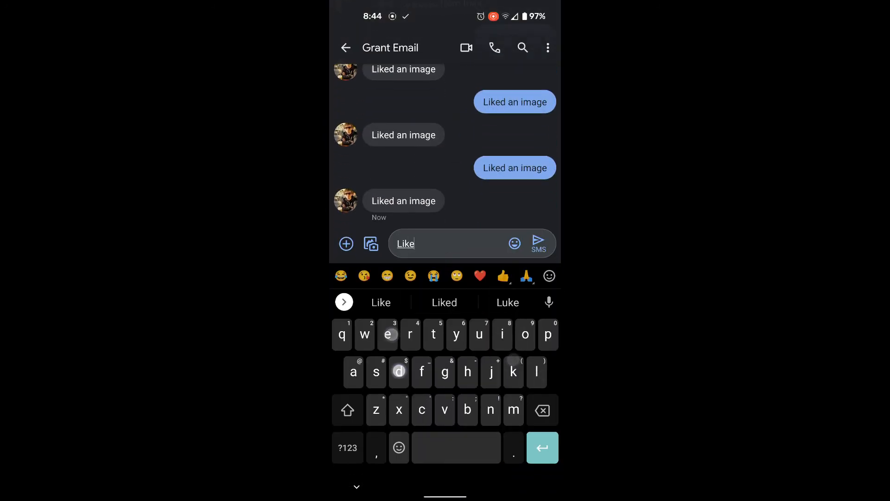
left_click(444, 302)
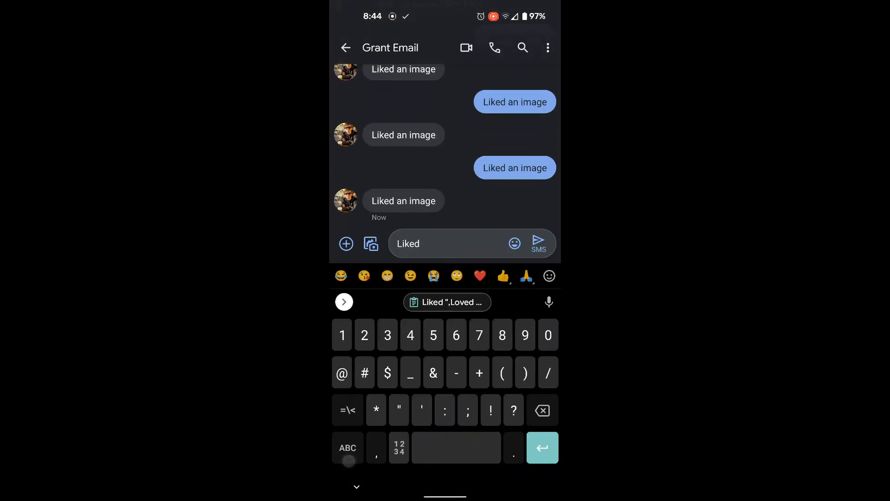
left_click(348, 448)
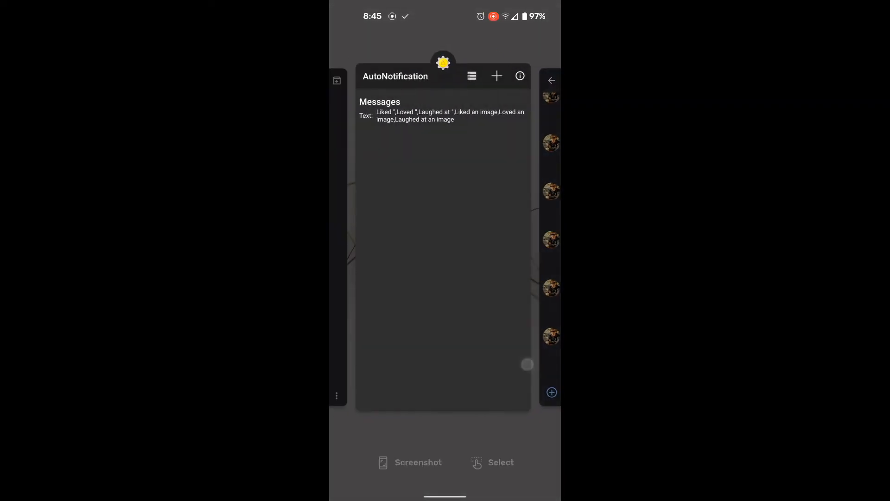
Step: From AutoNotification's main menu, request Get Full Version so the Unlock dialog asks for AutoApps
left_click(444, 231)
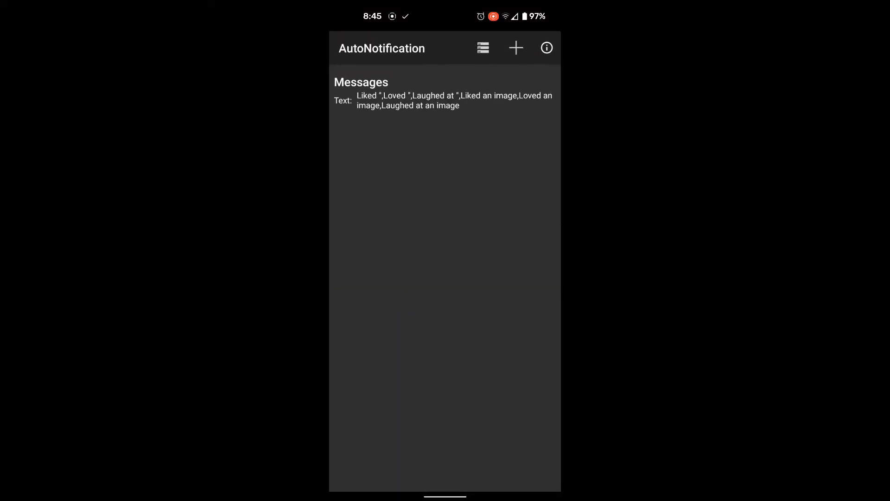
left_click(482, 47)
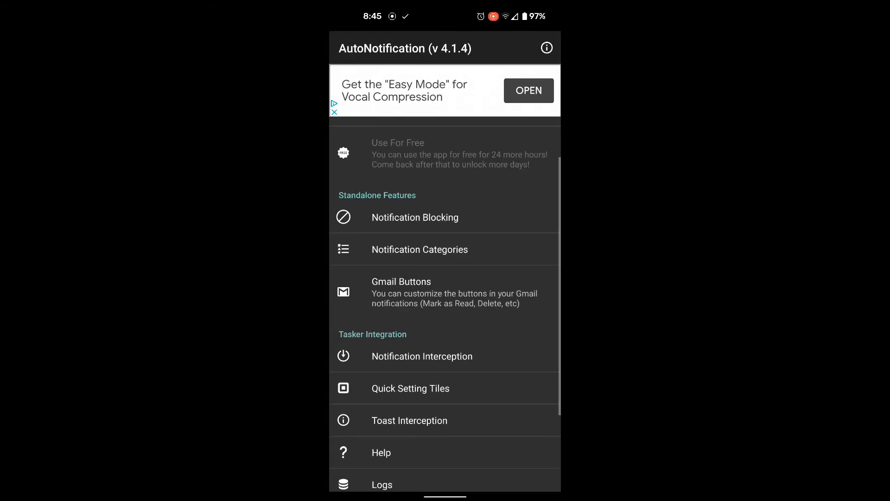
scroll("down", 3)
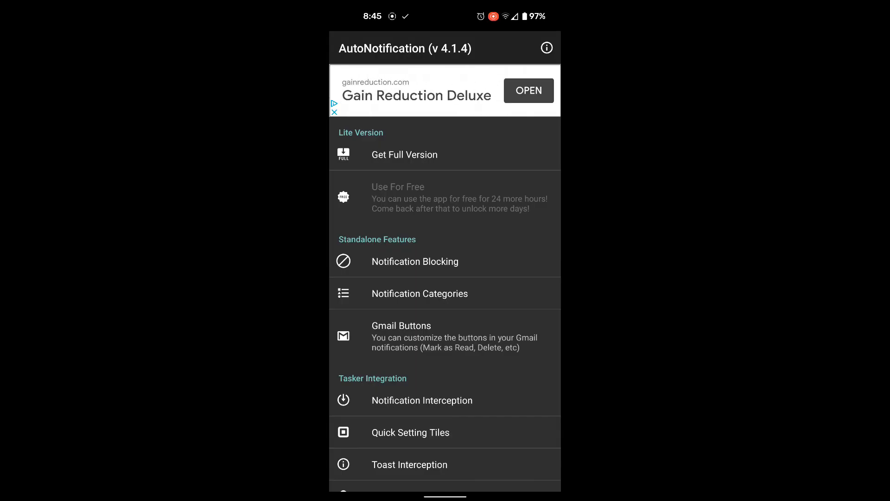
left_click(405, 155)
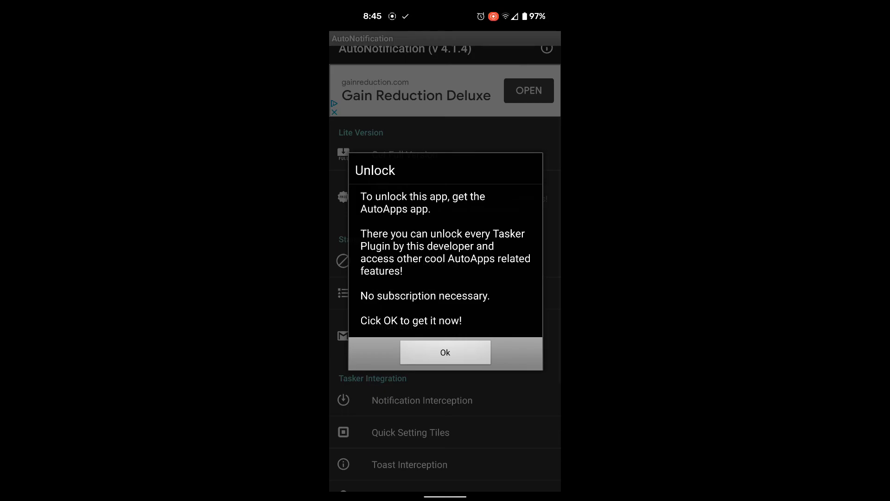
Step: Accept the Unlock prompt and install and launch AutoApps from Google Play to unlock AutoNotification
left_click(445, 353)
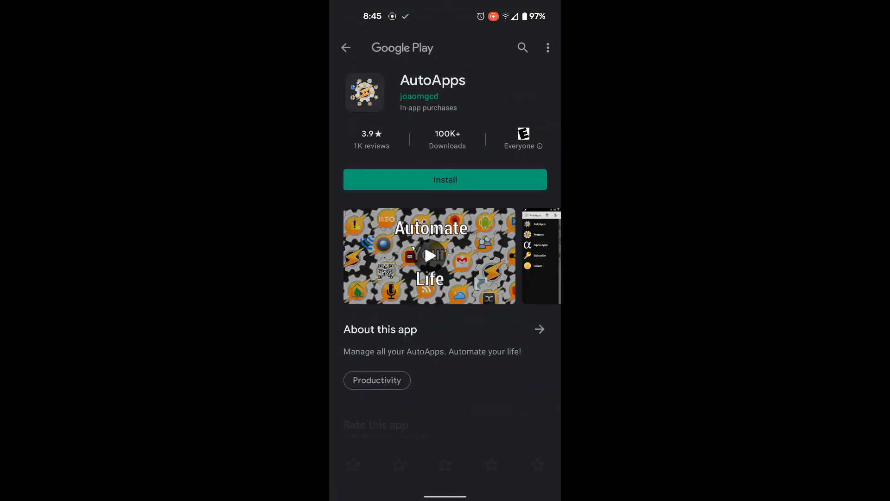
left_click(446, 179)
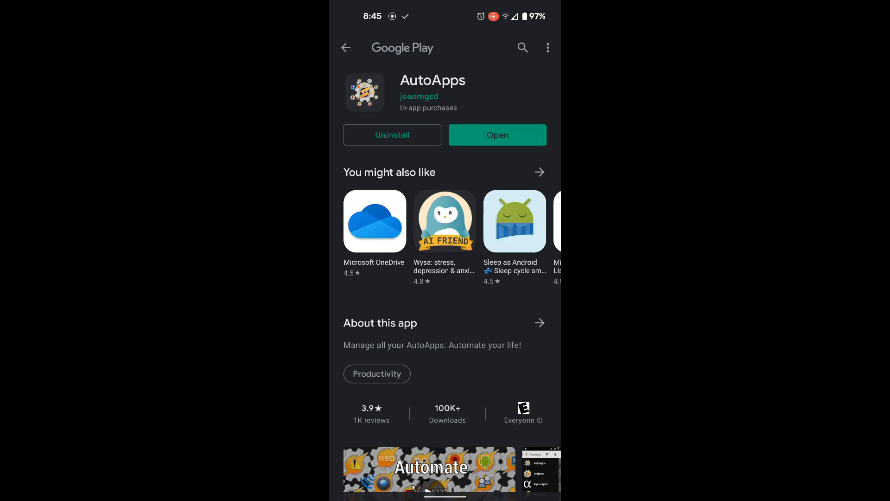
left_click(497, 134)
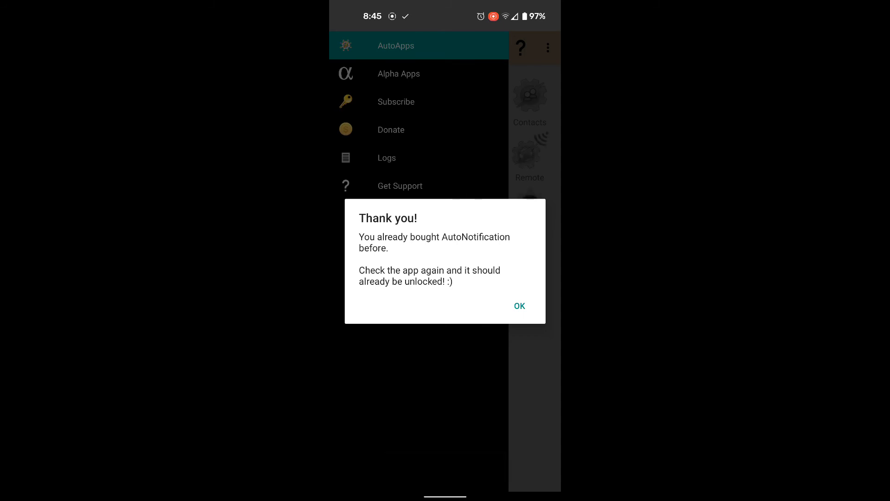
Step: Dismiss AutoApps' already-bought thank-you notice and confirm uninstalling AutoApps
left_click(519, 305)
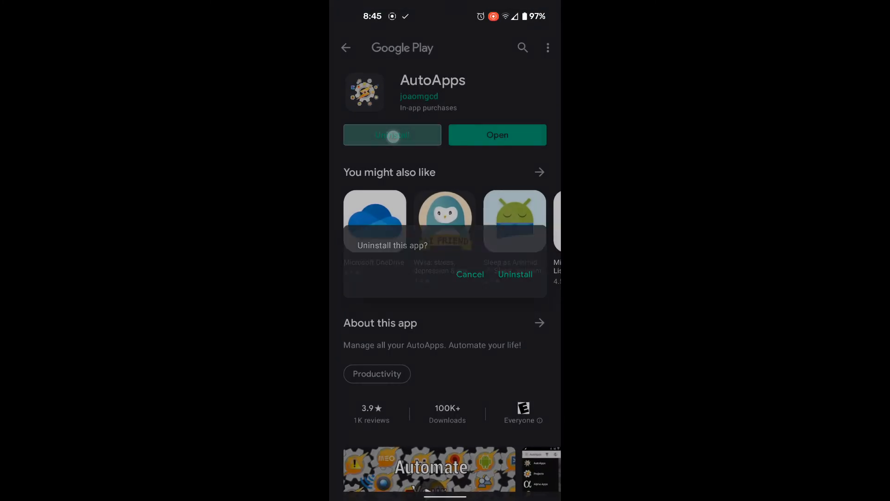
left_click(515, 275)
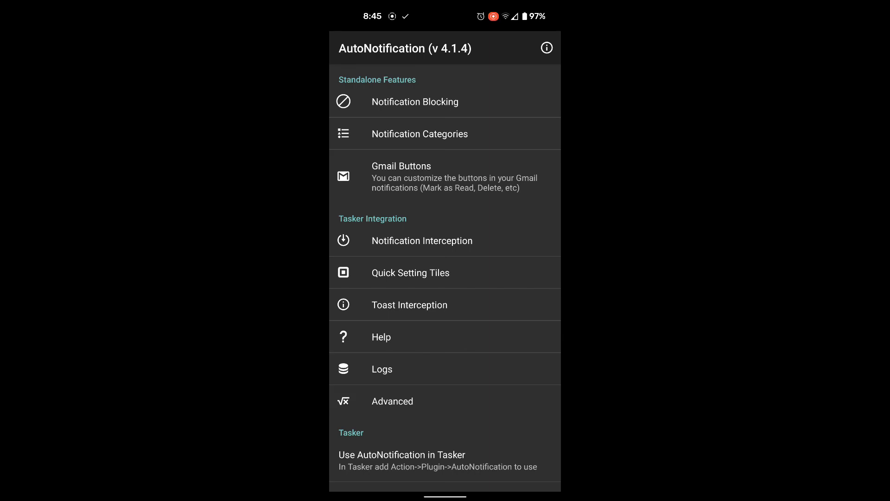
Step: Return from the unlocked AutoNotification menu to the Messages test conversation
left_click(414, 102)
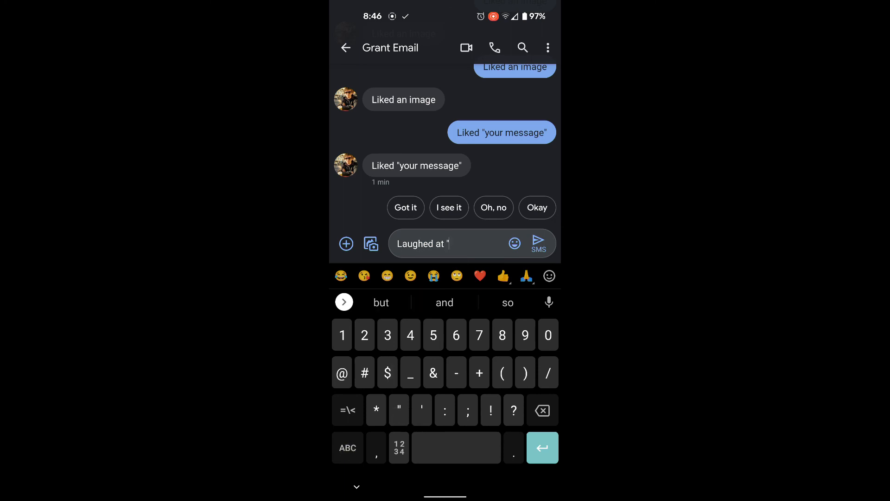
Step: Finish the 'Laughed at' reply quoting "now I don't have to read your iphone mess", then go Home
type("now I don't have")
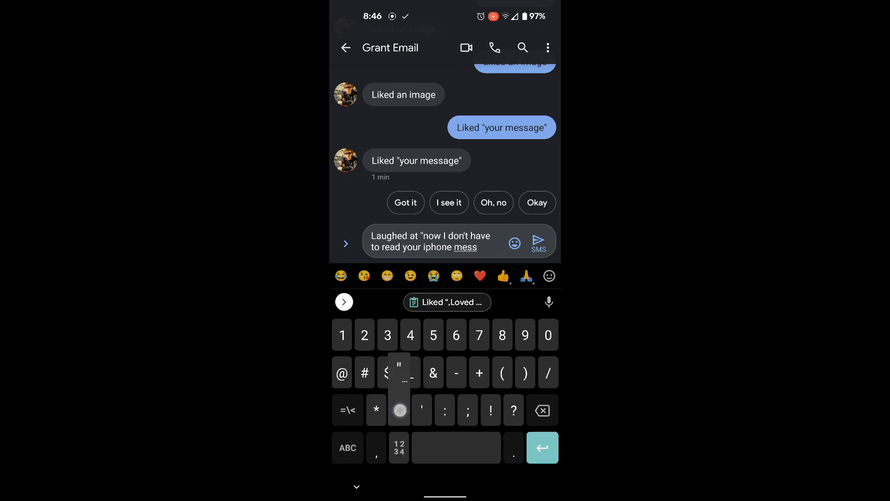
left_click(399, 373)
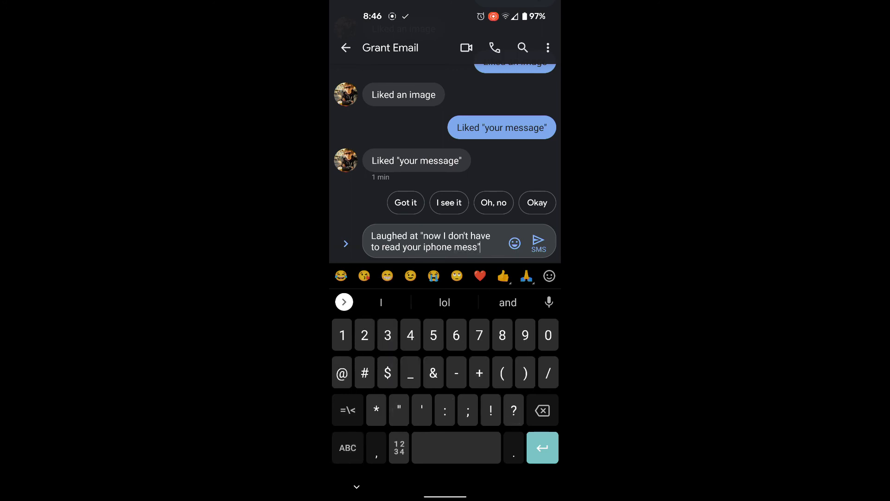
key("Home")
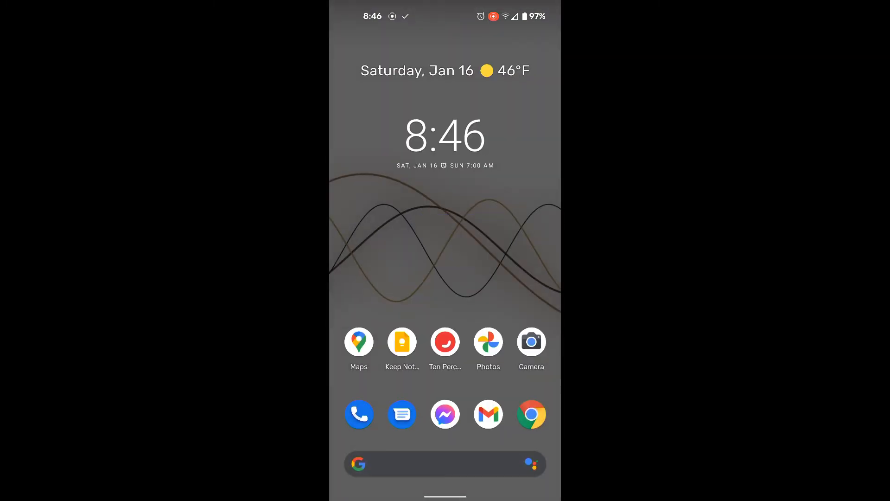